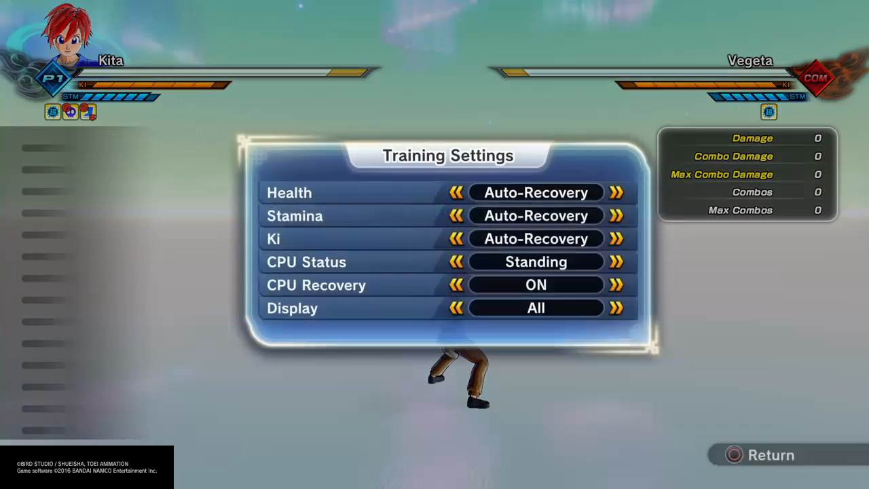
- Back out of Training Settings and choose Restart to resume the training fight against Vegeta
{"action": "left_click", "coordinate": [617, 307]}
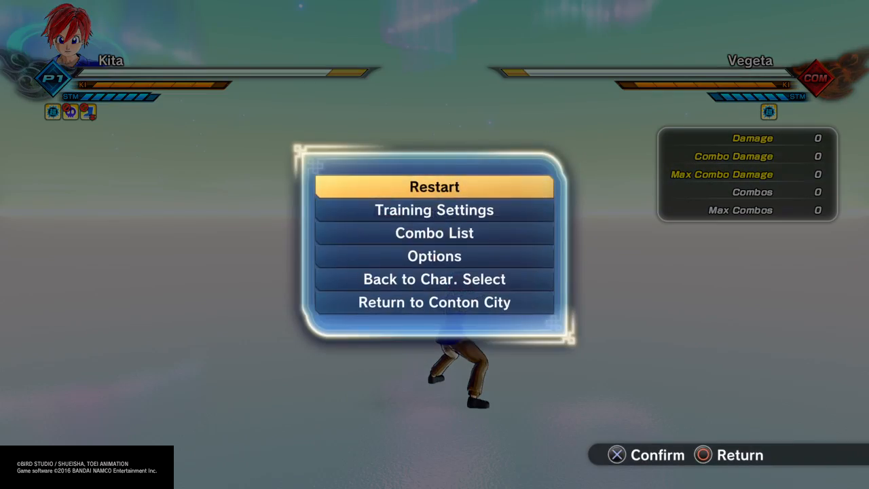
{"action": "left_click", "coordinate": [434, 188]}
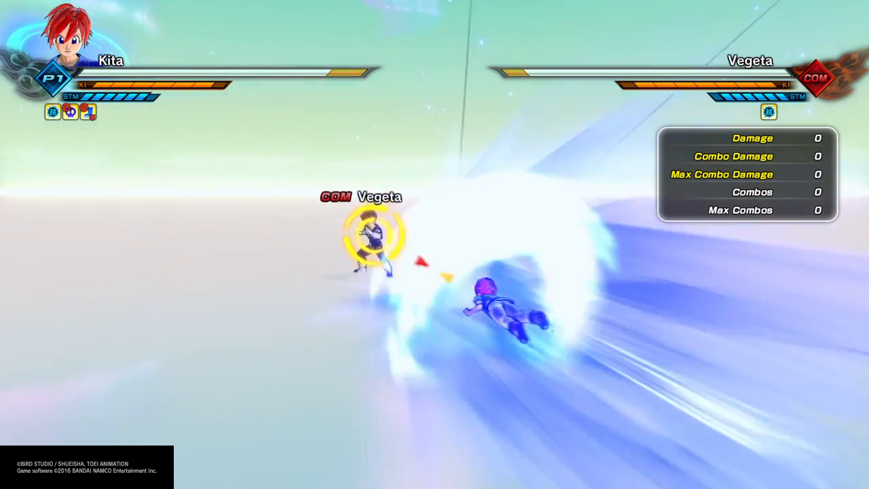